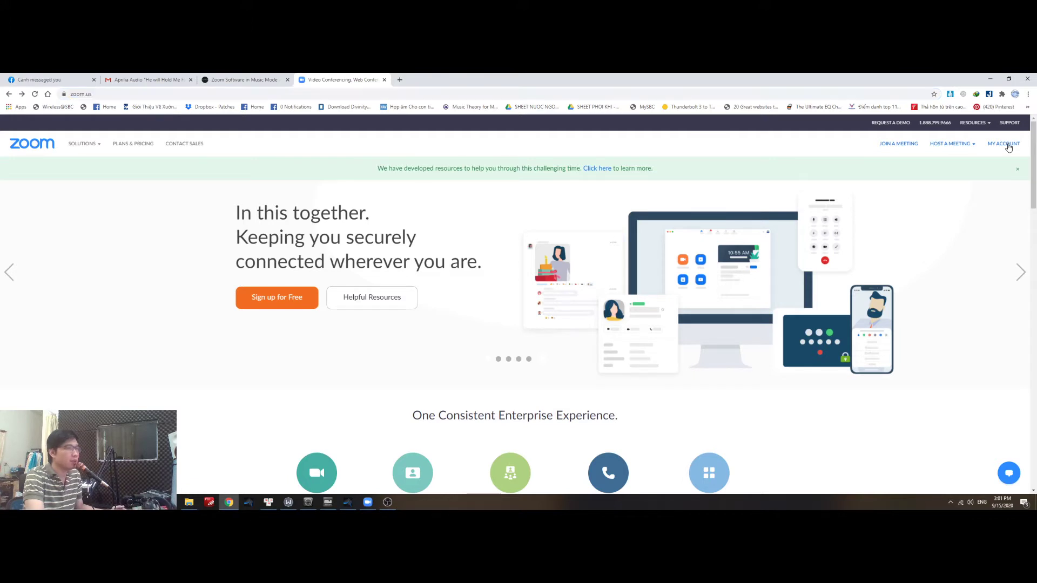
Step: Go from the Zoom home page to My Account and its Settings page
click(1004, 144)
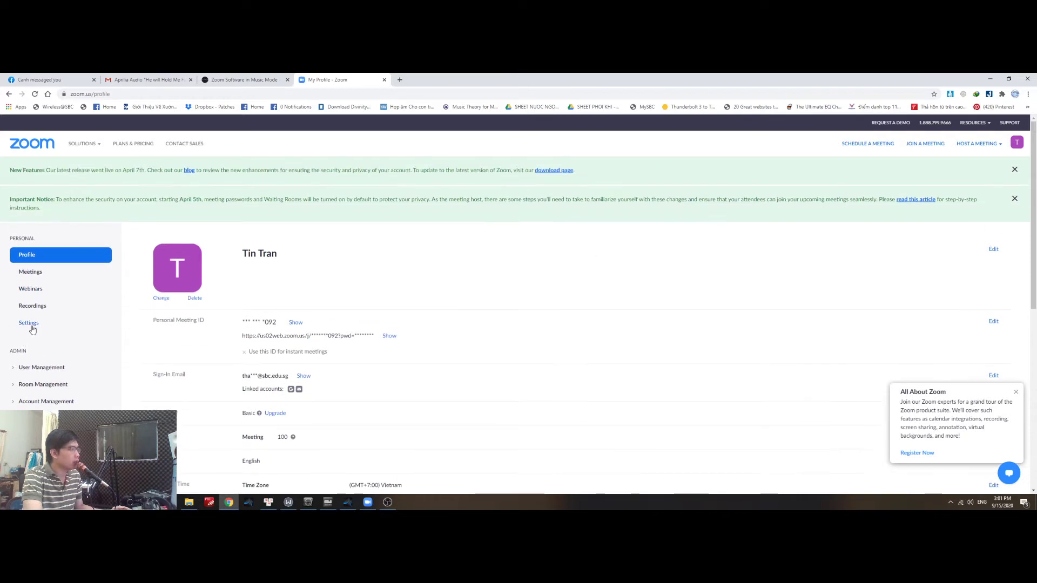
click(29, 323)
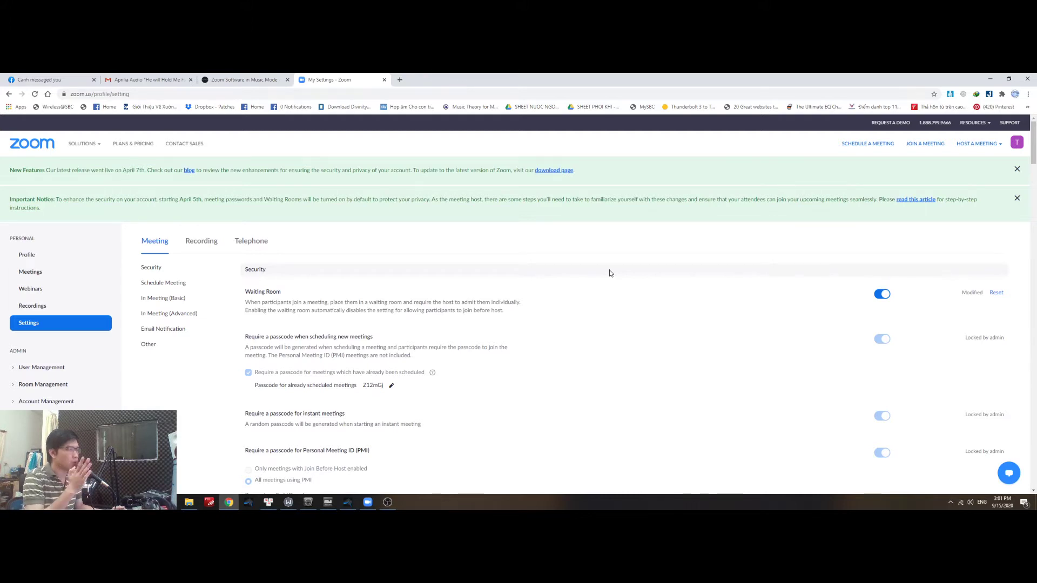
Step: Scroll the Meeting settings down to 'Allow users to select stereo audio in their client settings'
scroll(down, 3)
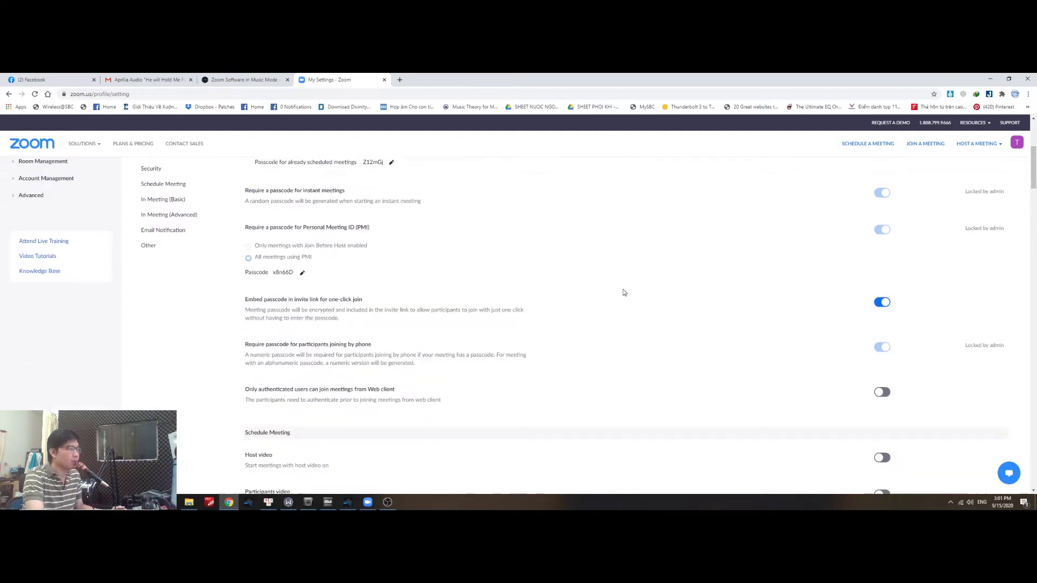
scroll(down, 3)
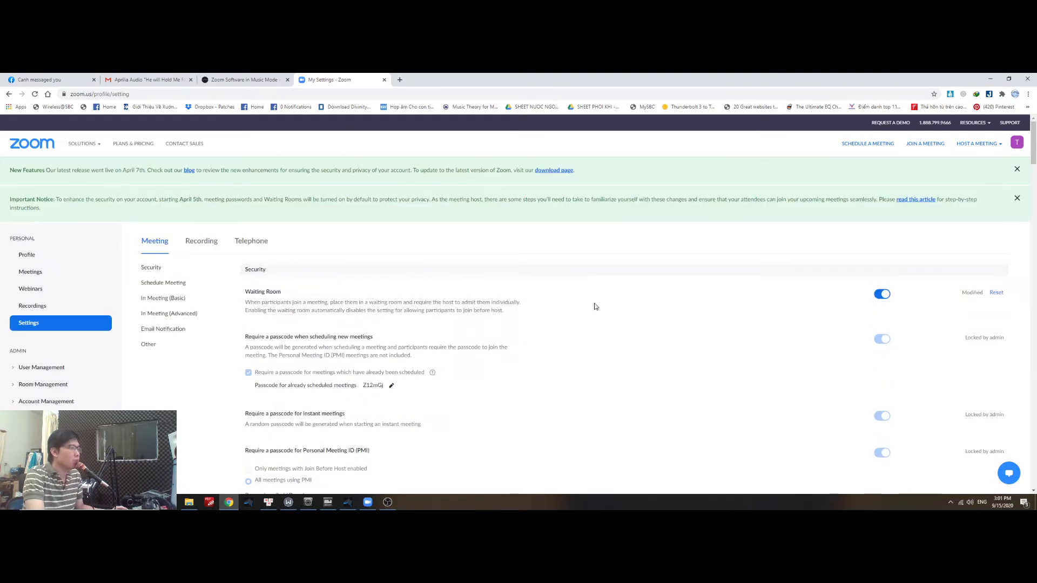
scroll(down, 3)
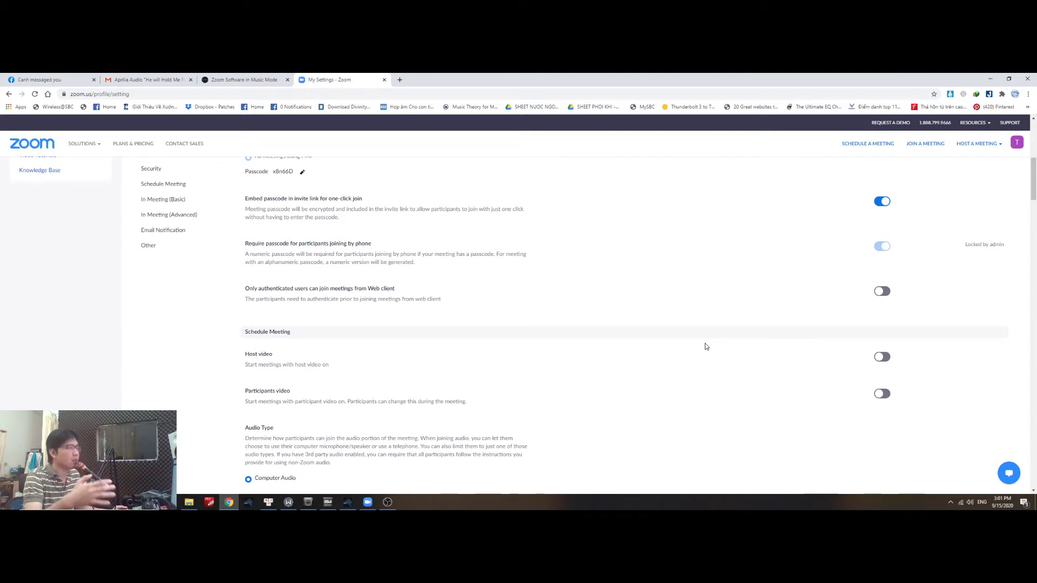
scroll(down, 3)
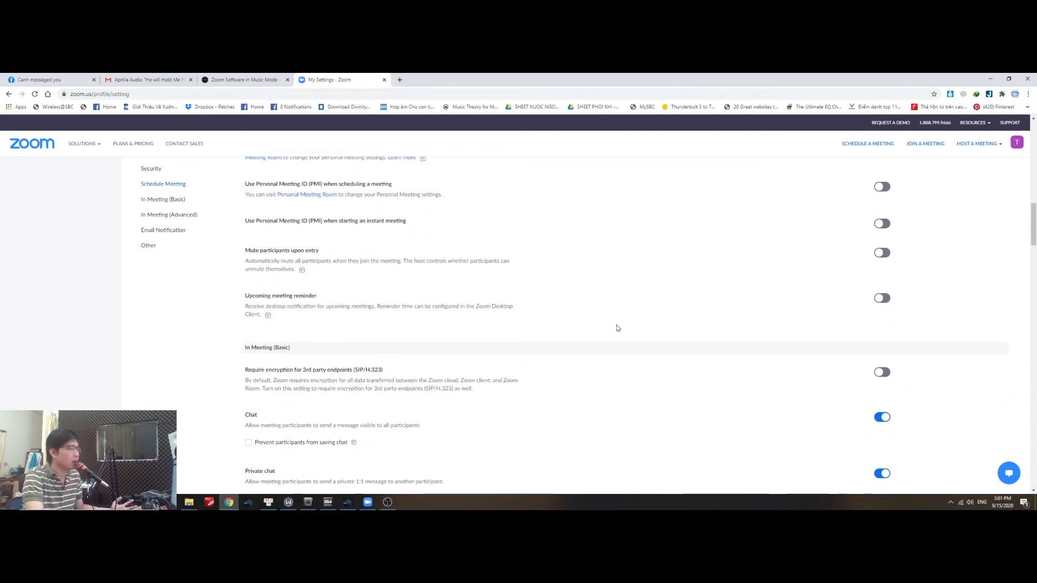
scroll(down, 3)
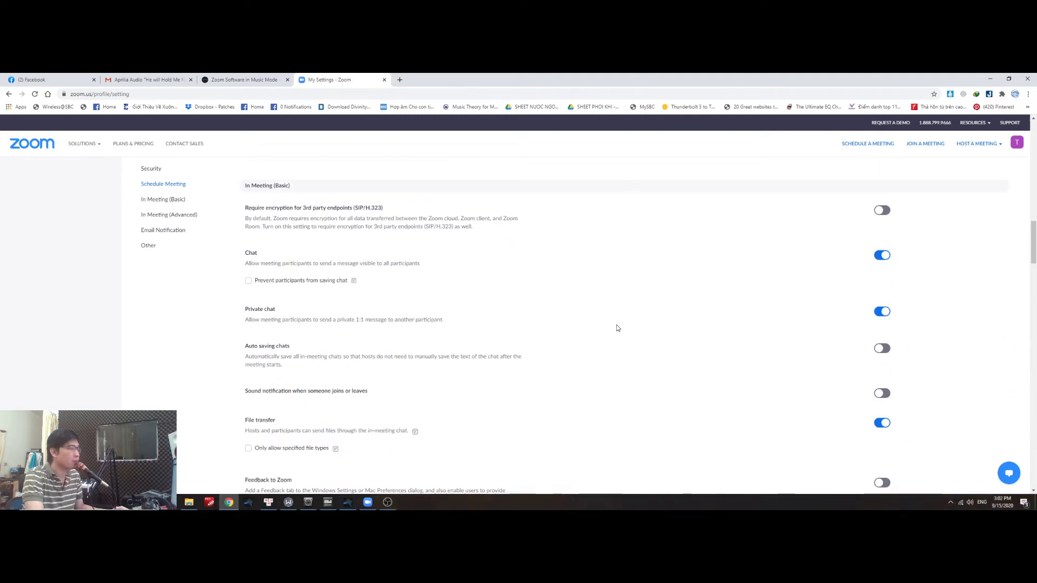
scroll(down, 3)
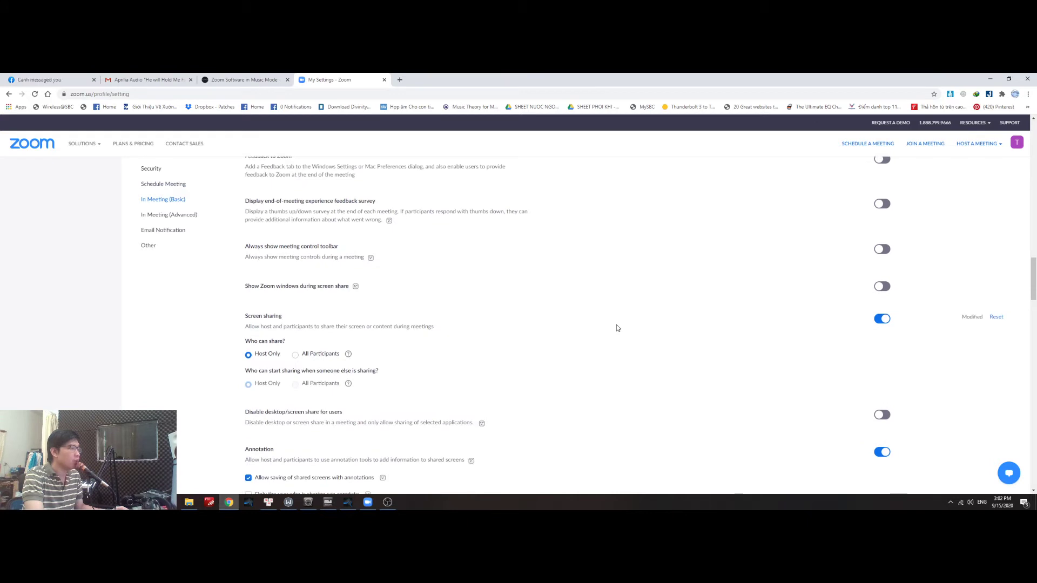
scroll(down, 3)
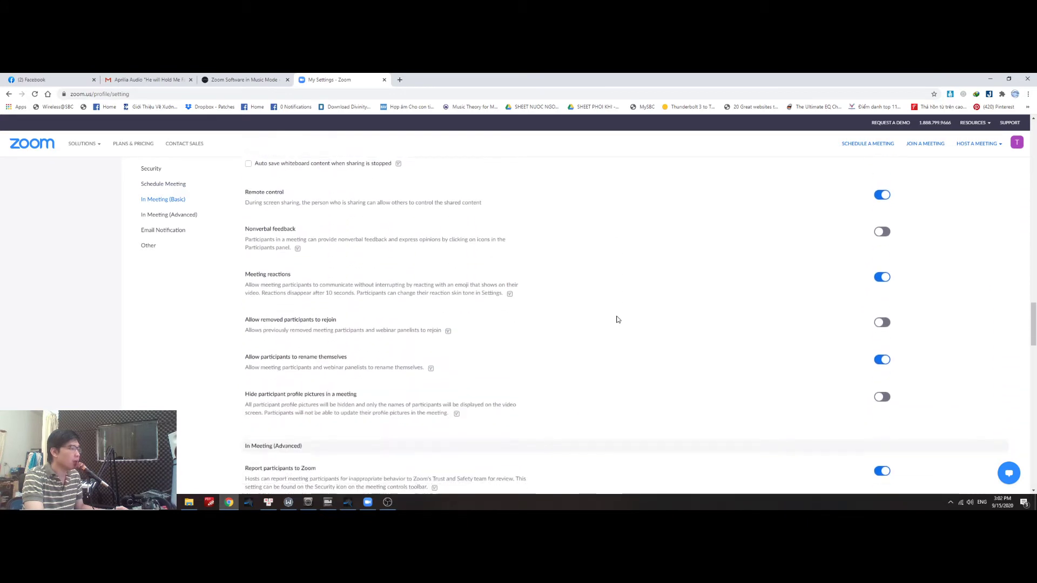
scroll(down, 3)
text(stereo)
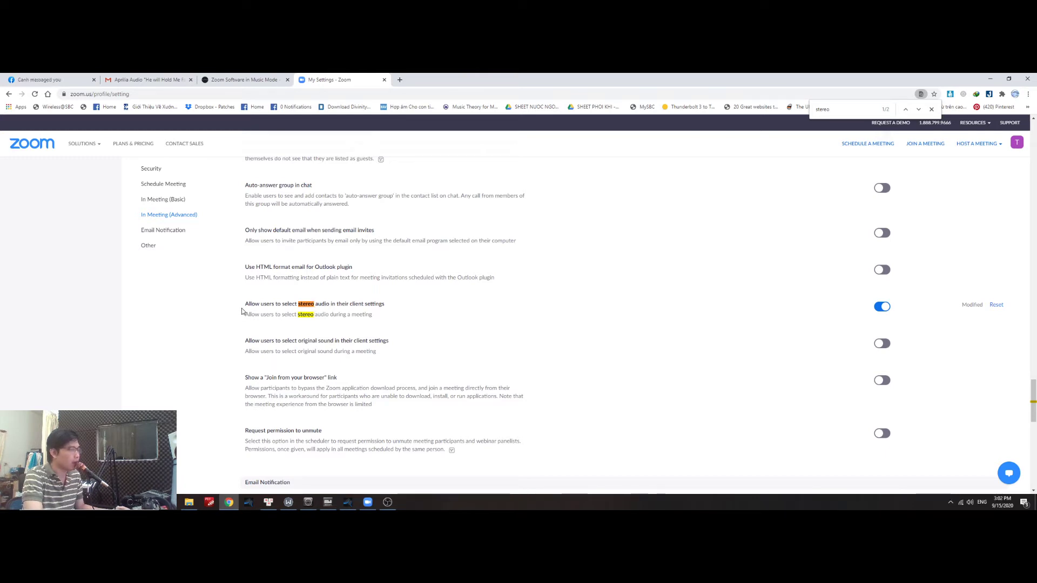
Step: Toggle the stereo audio selection switch off and back on, leaving it enabled
drag(247, 304, 372, 315)
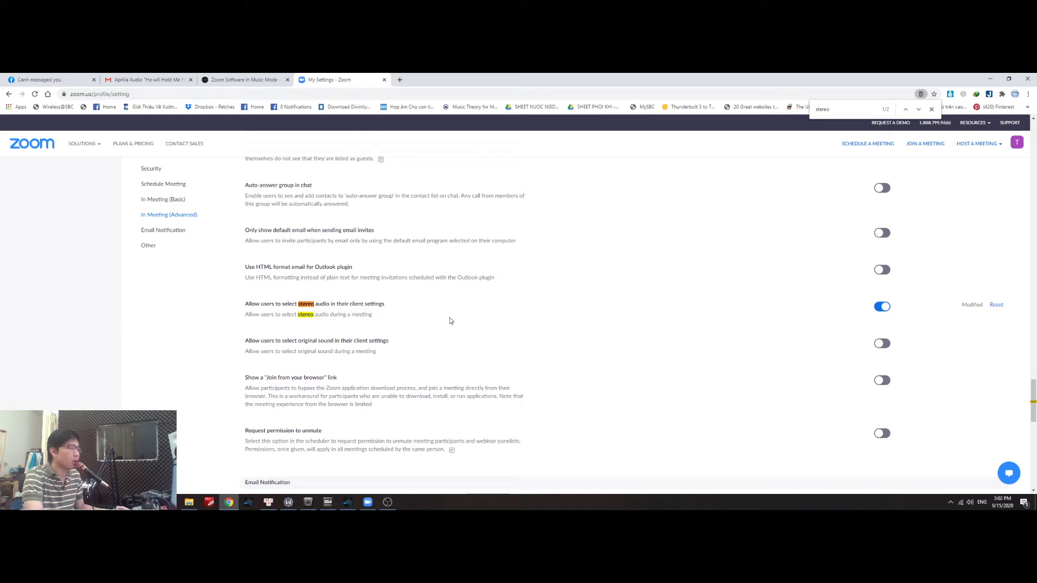
click(882, 306)
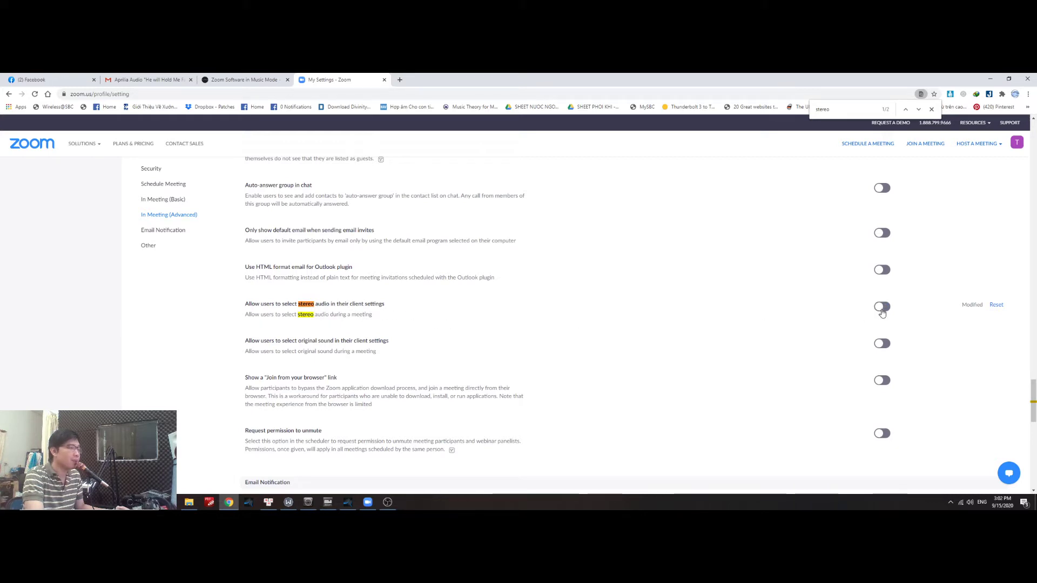
click(881, 307)
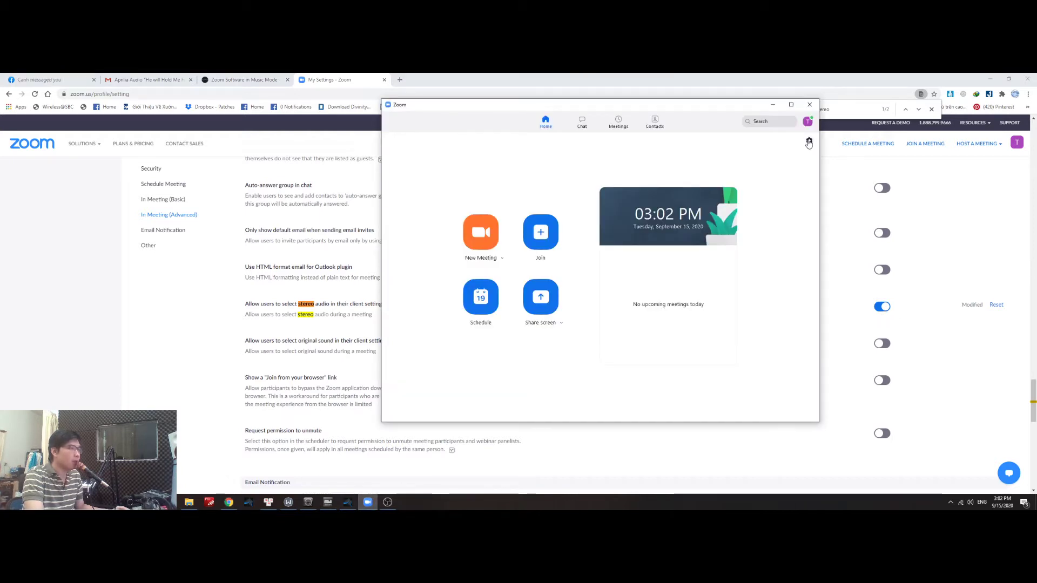
click(810, 142)
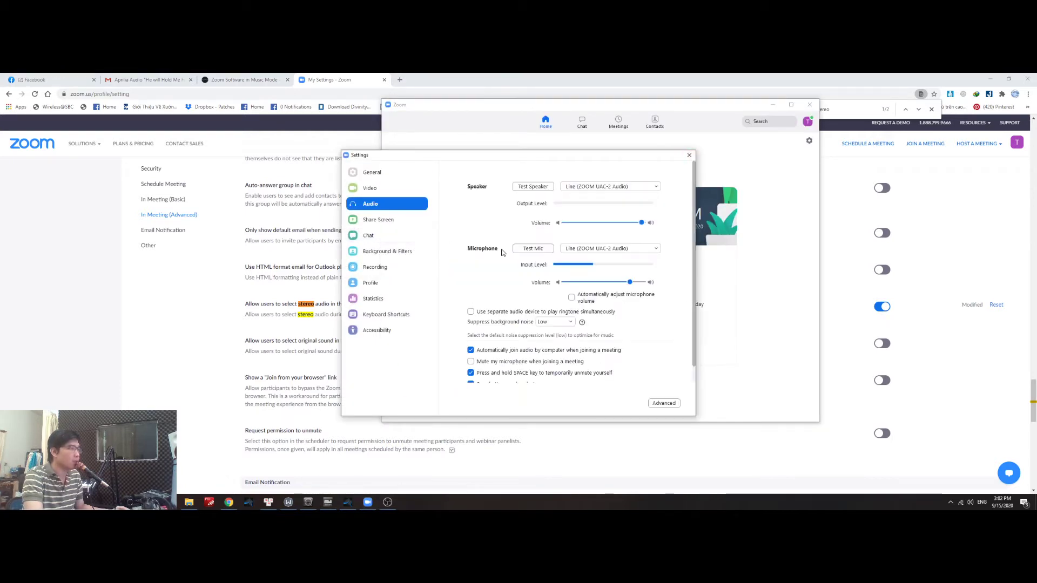
click(664, 403)
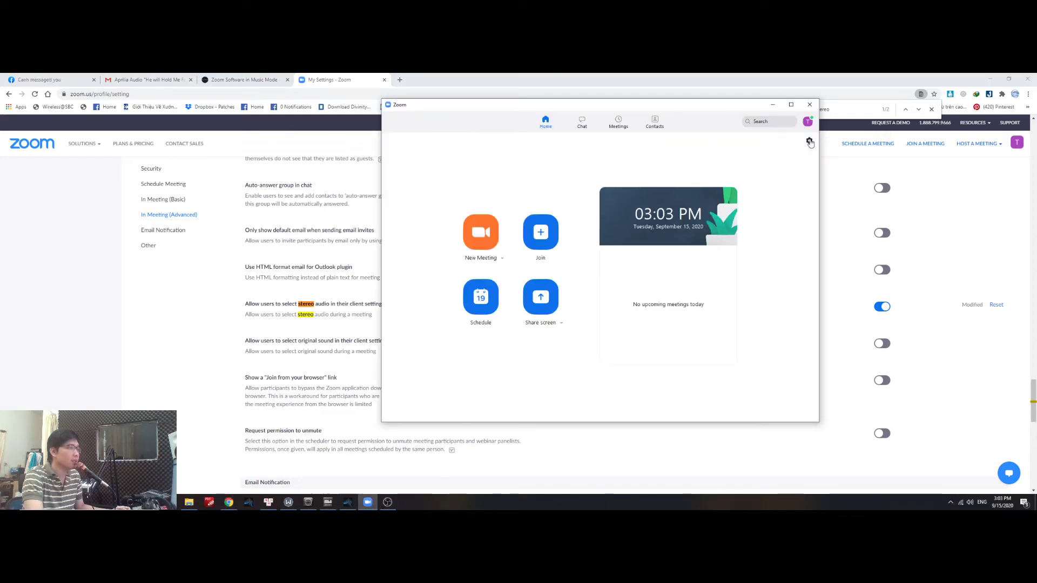
Step: In the desktop client's Audio settings, set Suppress background noise to Low
click(809, 140)
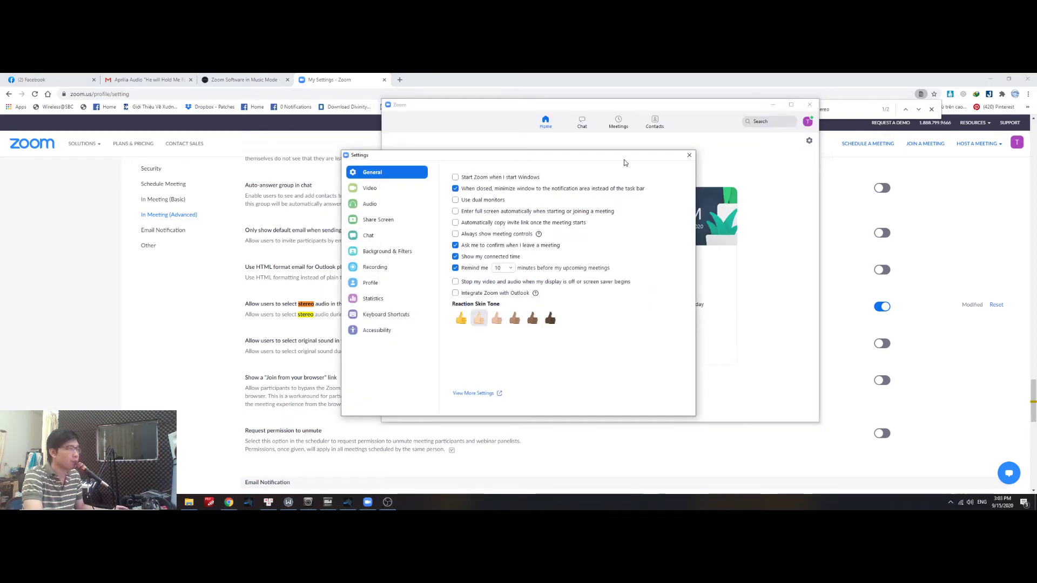
click(369, 204)
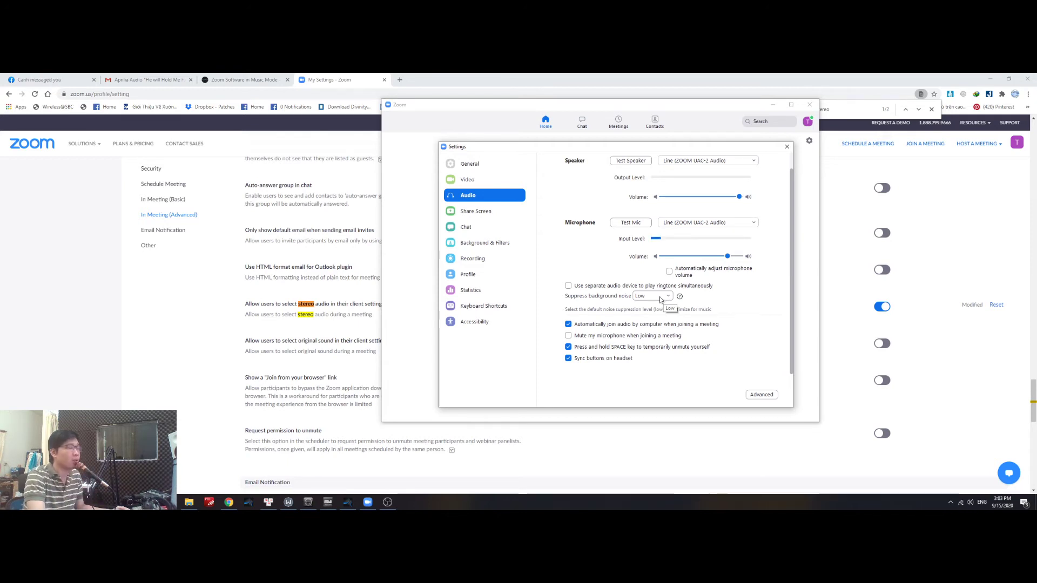
mouse_move(734, 296)
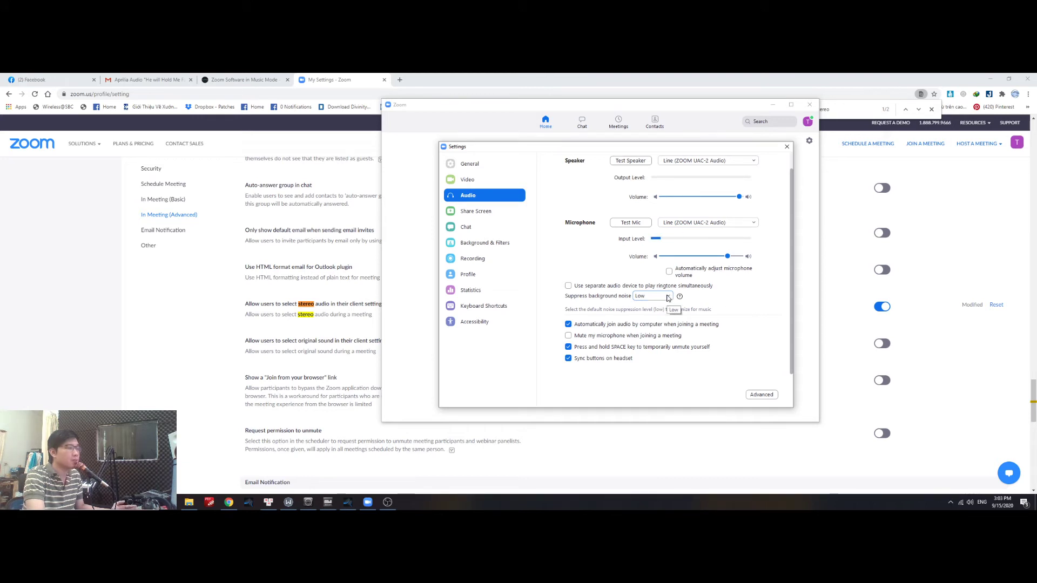
click(652, 296)
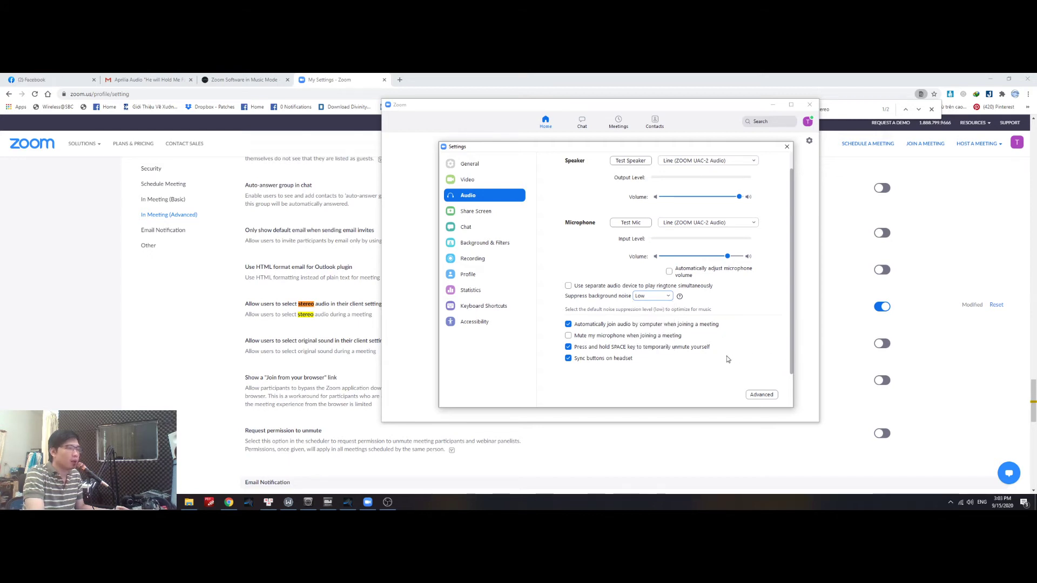
Step: Show the Advanced audio options with Original Sound and stereo audio enabled
click(761, 396)
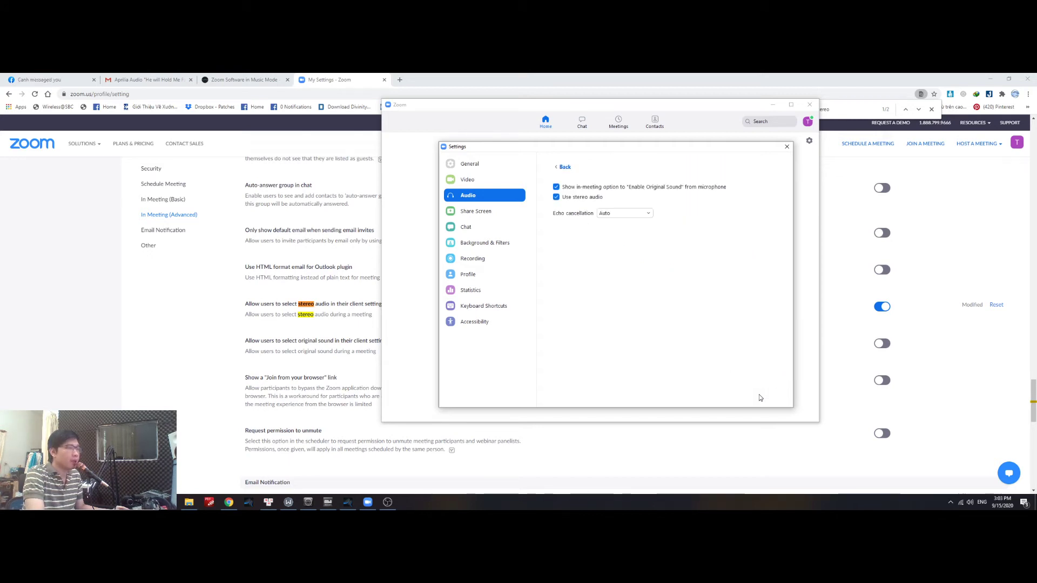
mouse_move(582, 196)
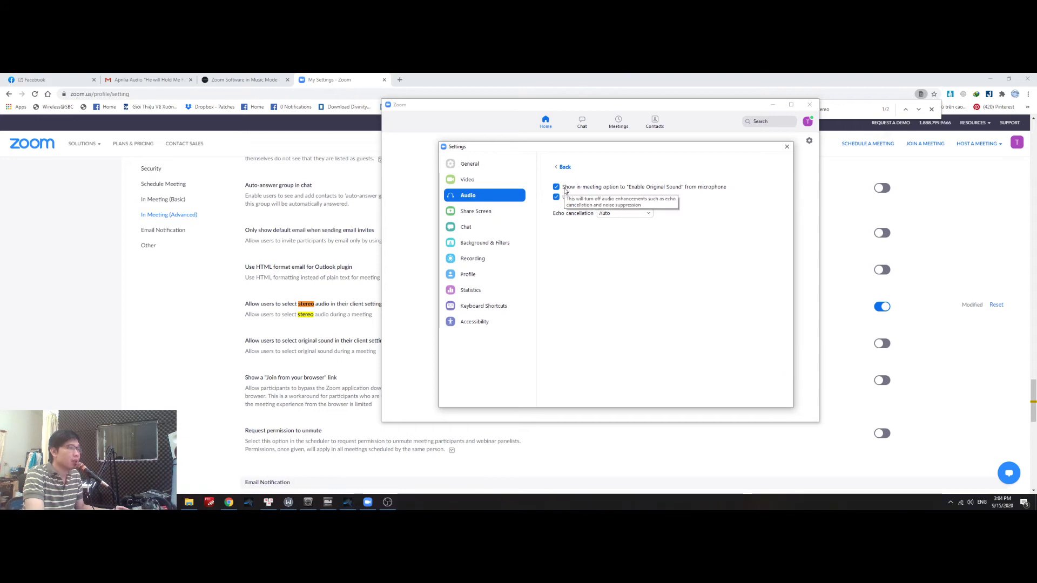
mouse_move(705, 193)
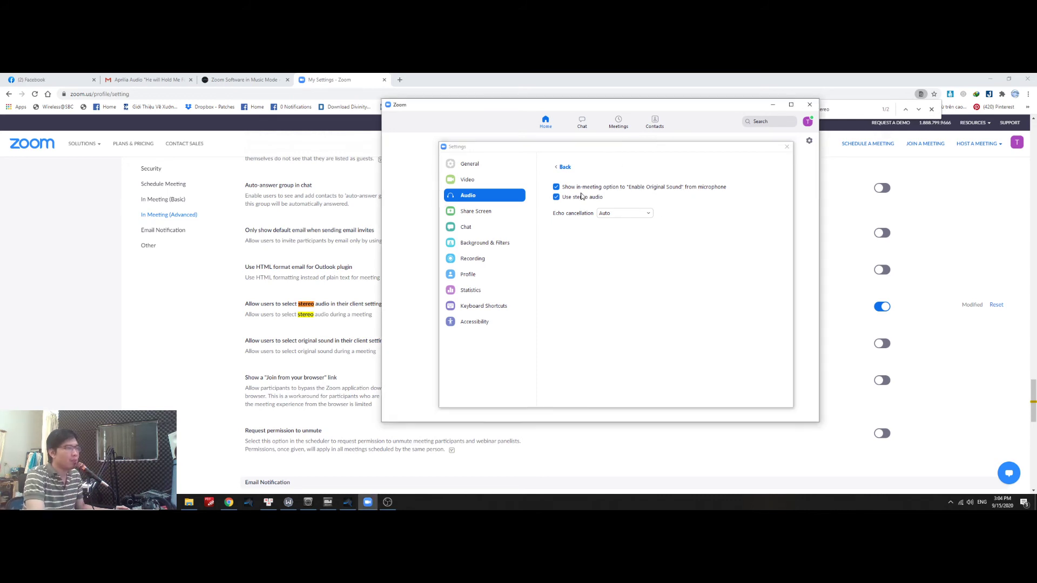
Step: Start the personal meeting room and toggle Original Sound off and back on in-meeting
click(618, 122)
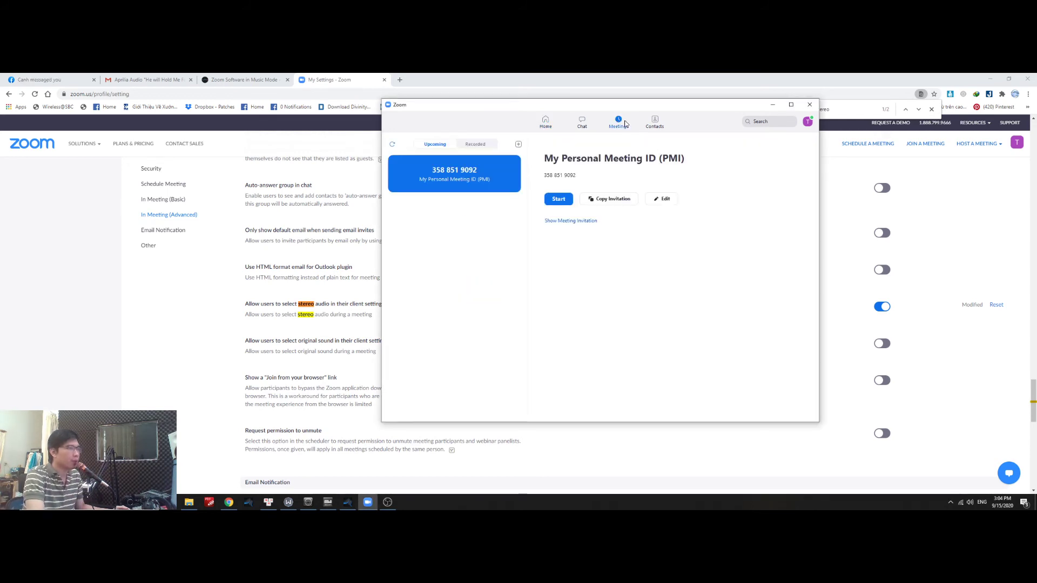
click(558, 199)
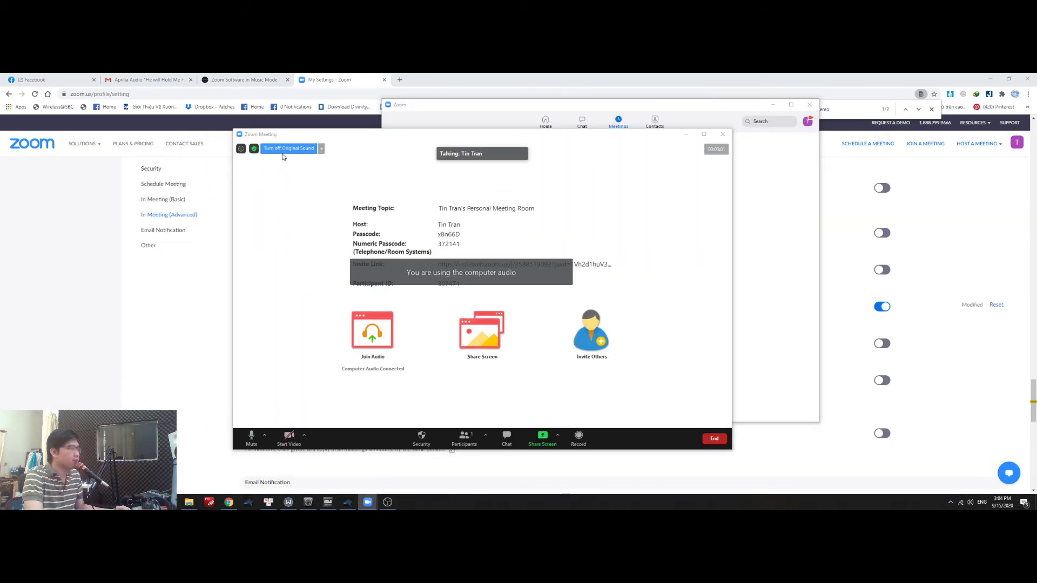
click(290, 148)
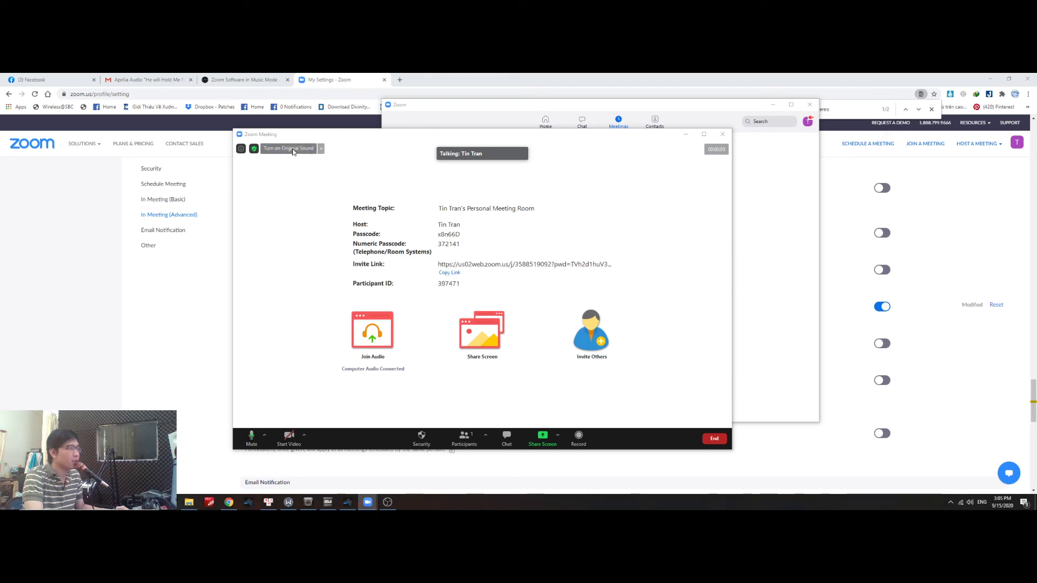
click(288, 148)
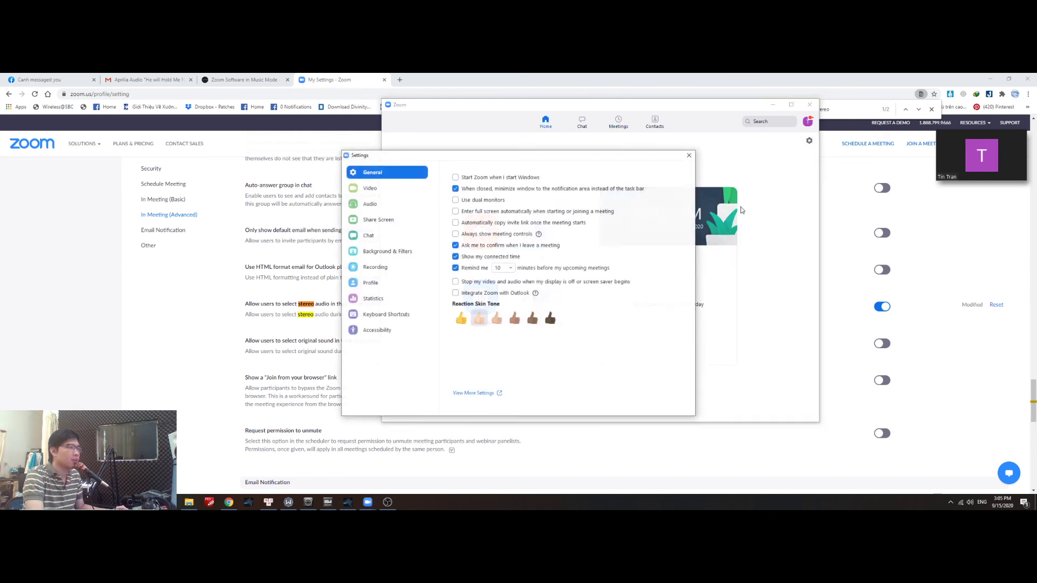
Step: Check the Advanced audio options still show stereo and Original Sound ticked, then return to Audio
click(371, 203)
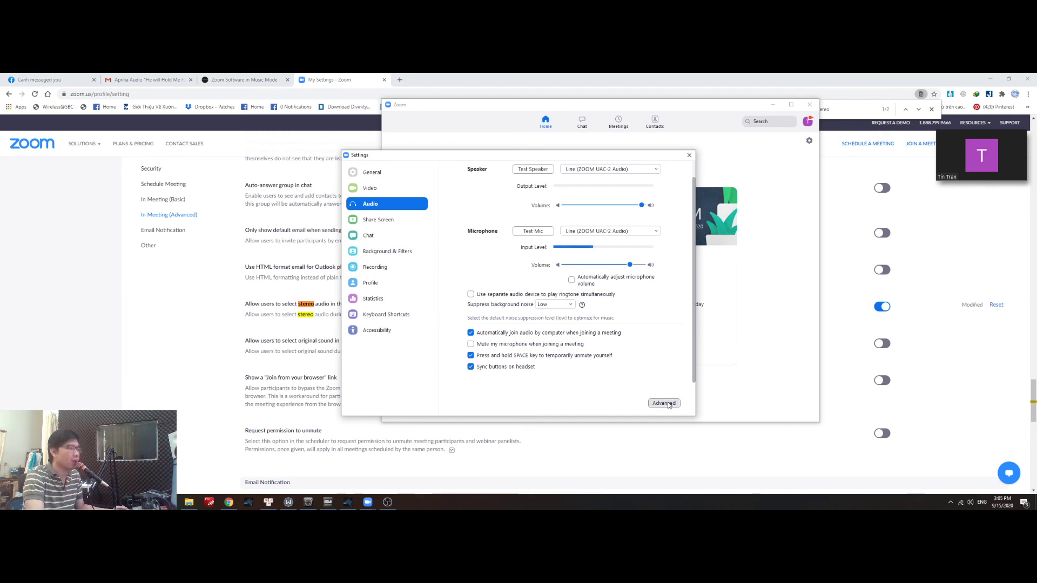
click(664, 403)
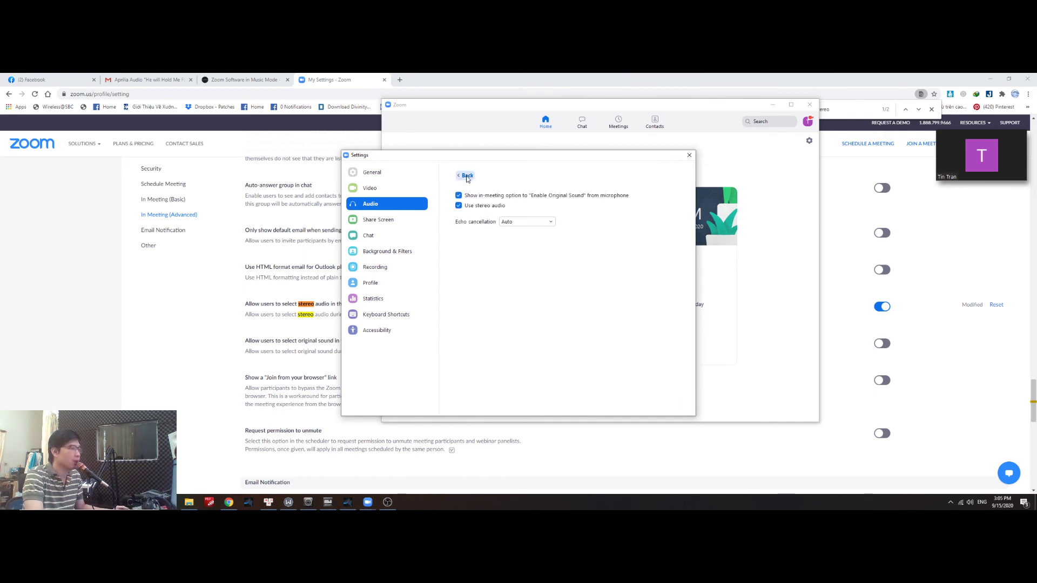
click(466, 175)
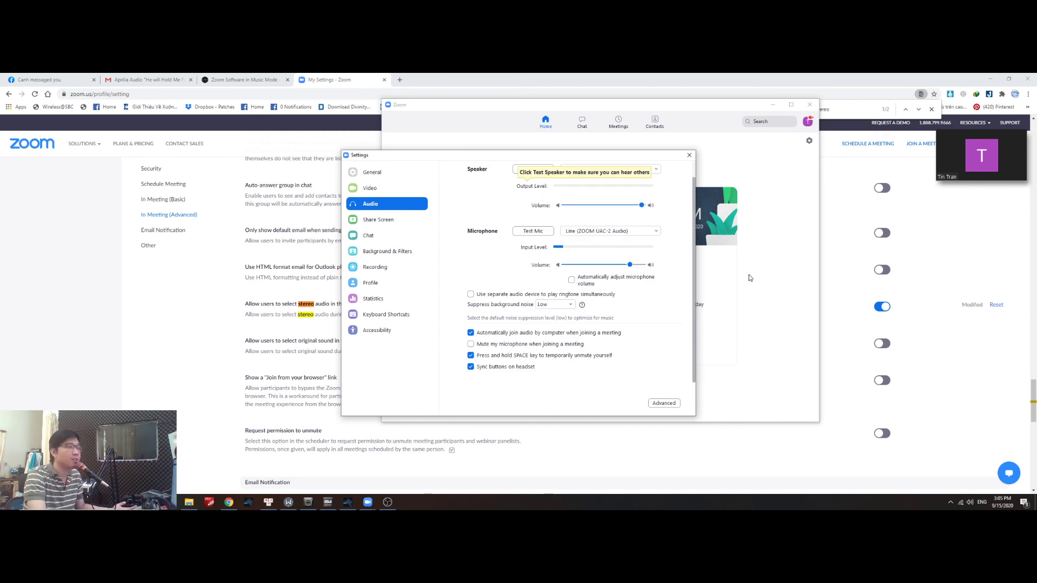